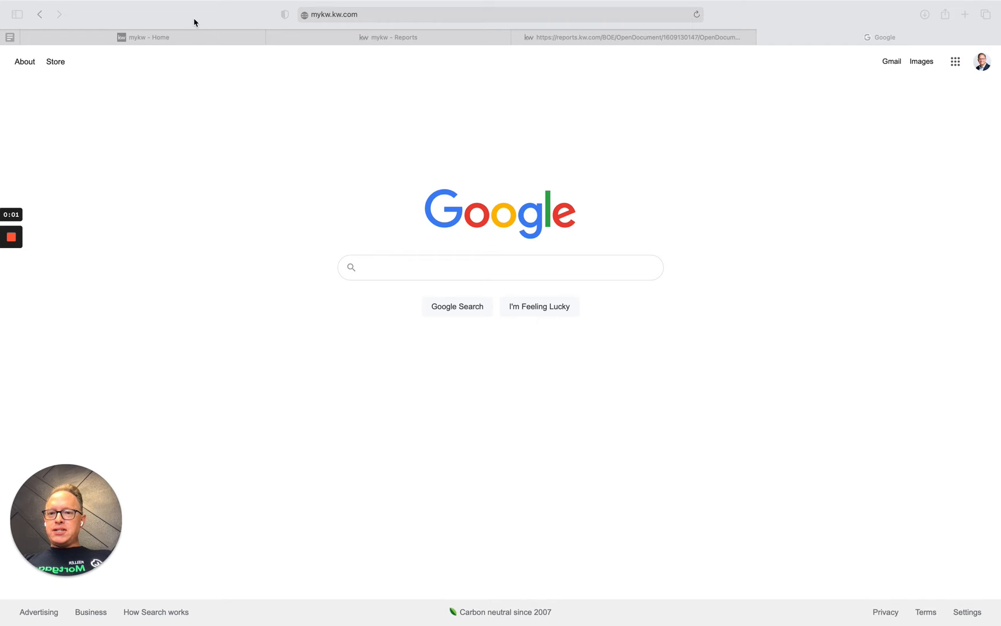
mouse_move(237, 22)
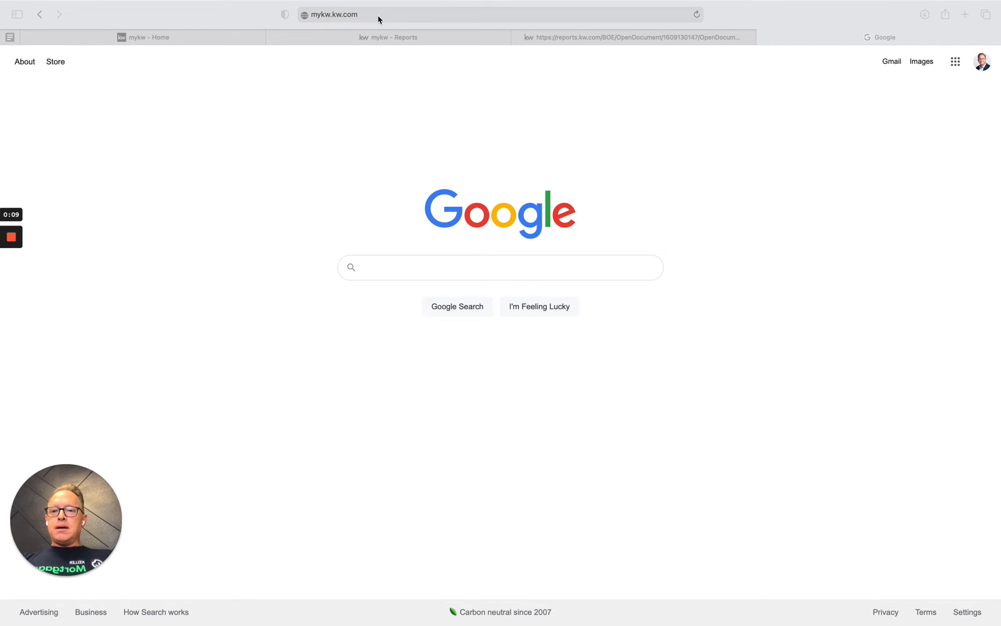
mouse_move(235, 20)
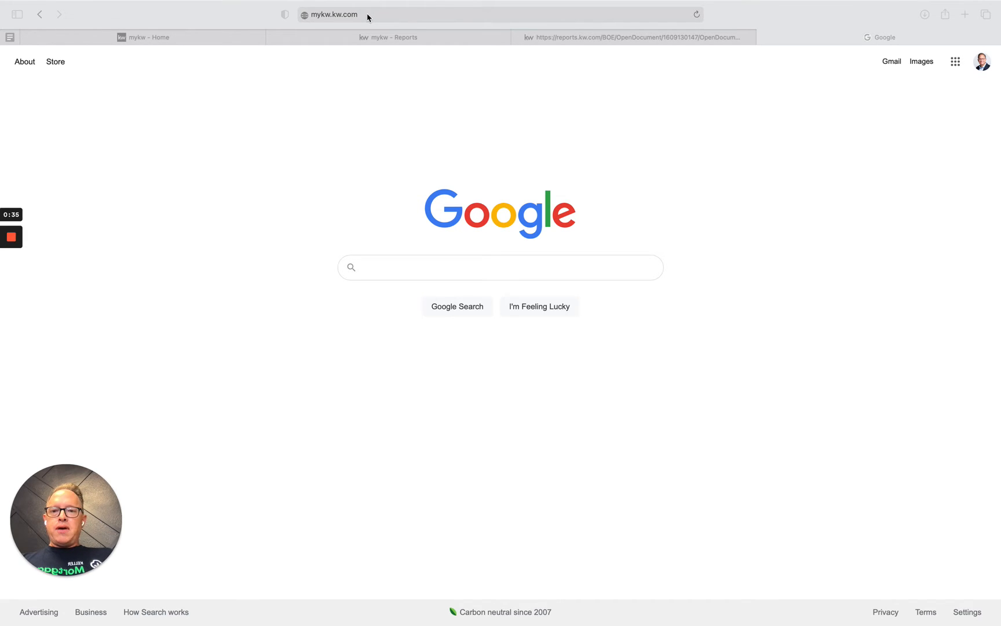
mouse_move(376, 15)
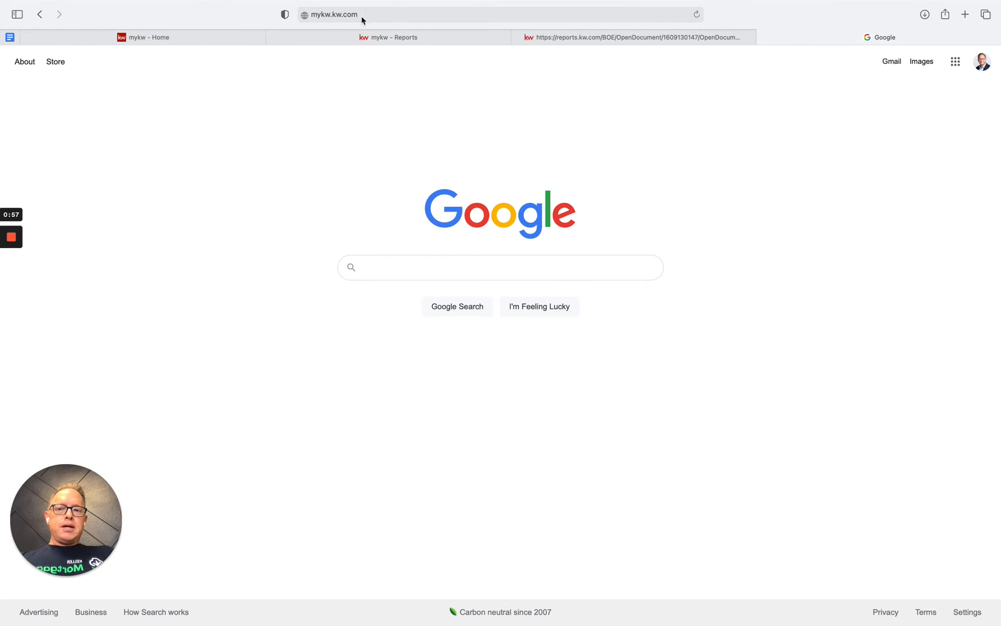
- Switch from the MyKW home page to the KW Reports portal tab
click(151, 37)
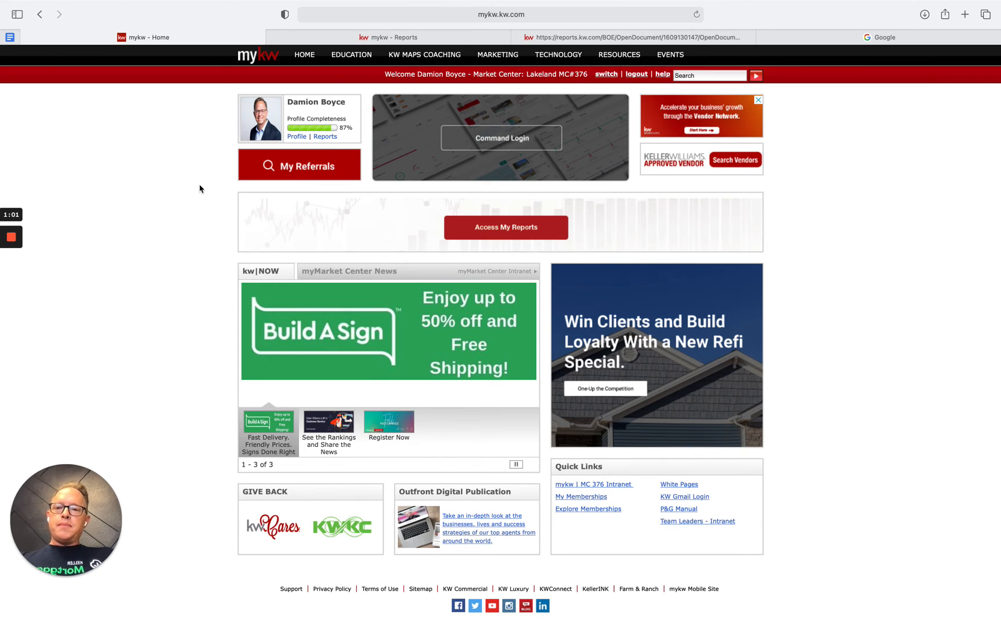
mouse_move(190, 183)
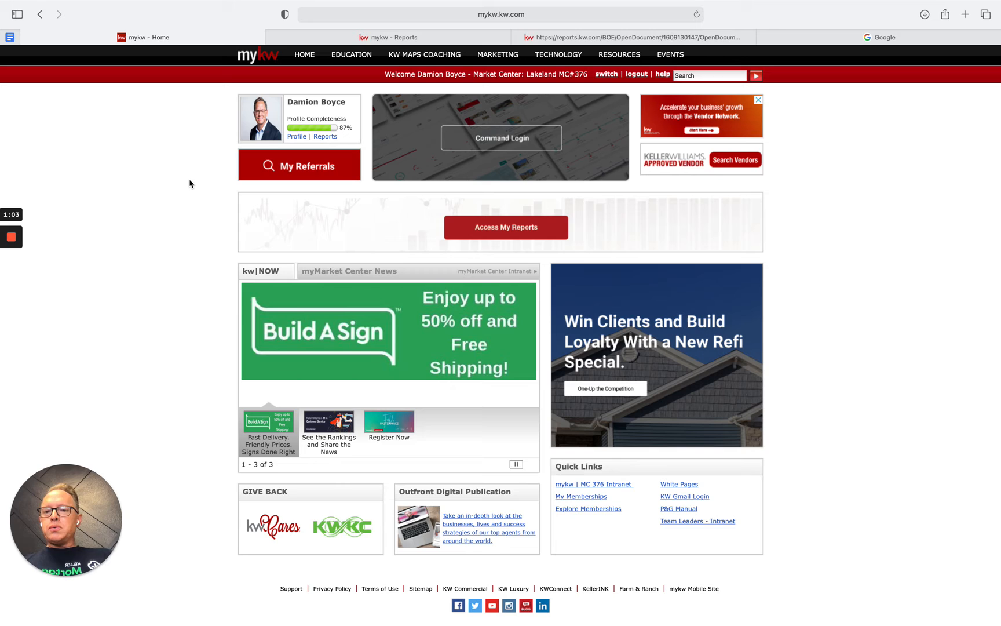
mouse_move(263, 189)
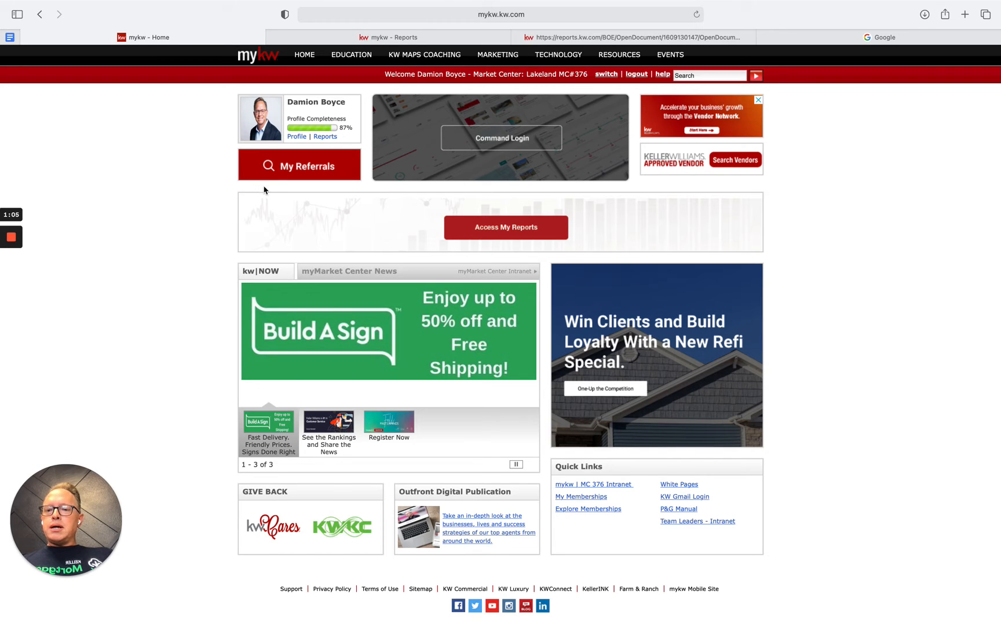
mouse_move(217, 192)
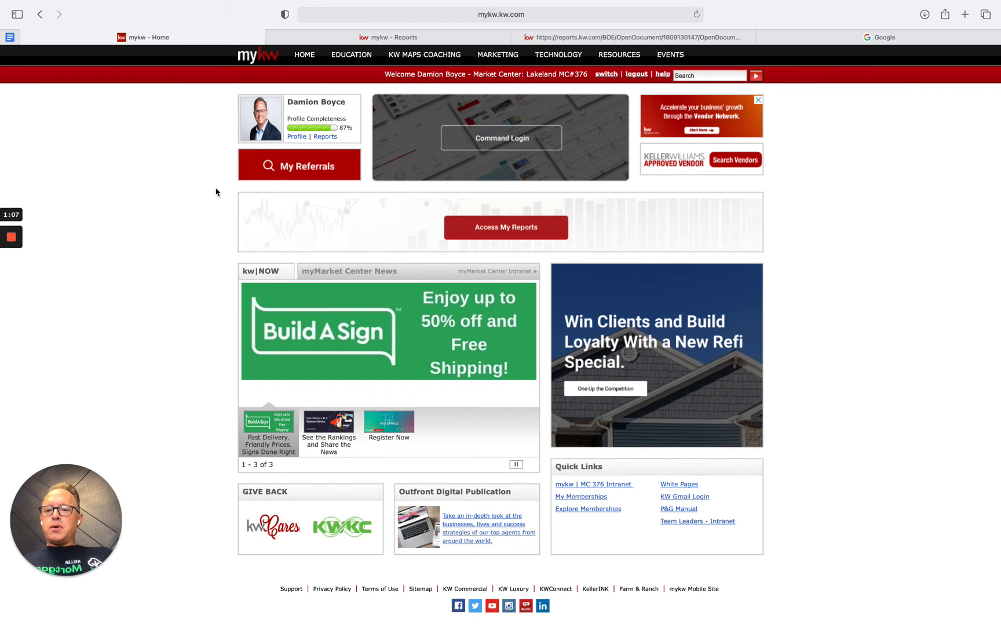
mouse_move(245, 189)
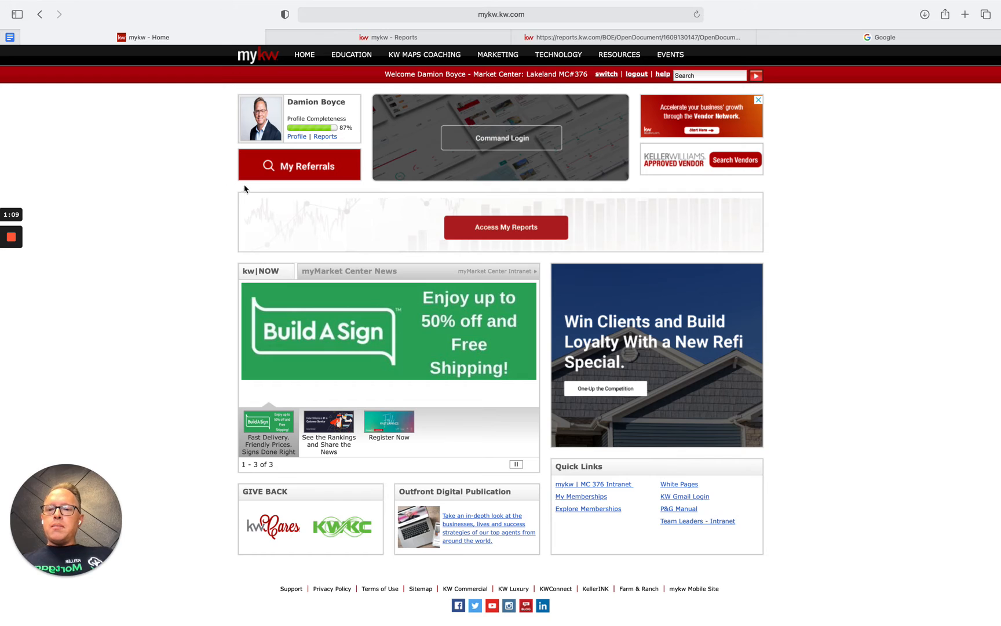
mouse_move(213, 151)
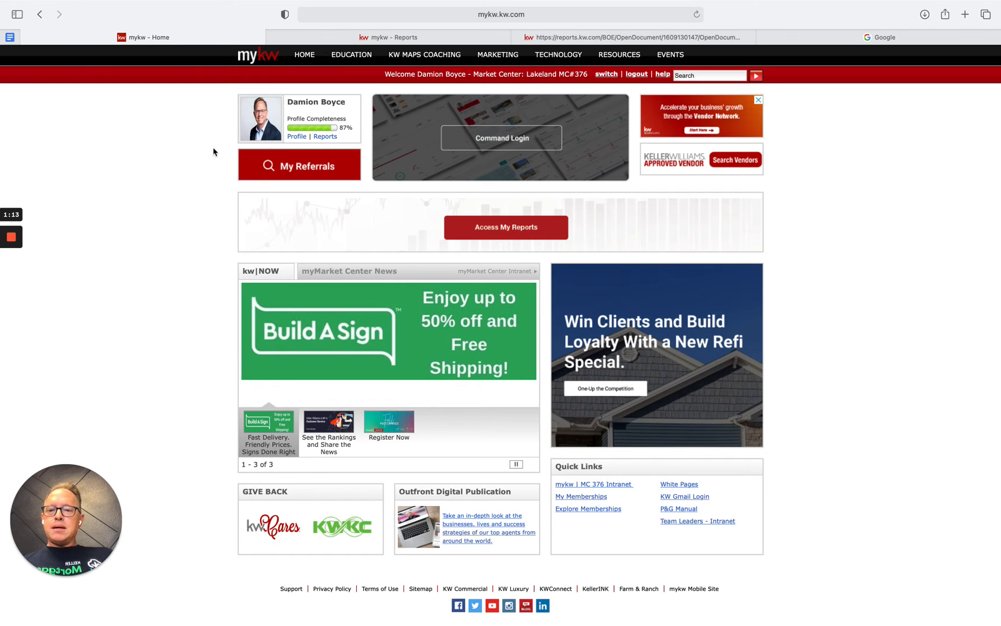
mouse_move(331, 145)
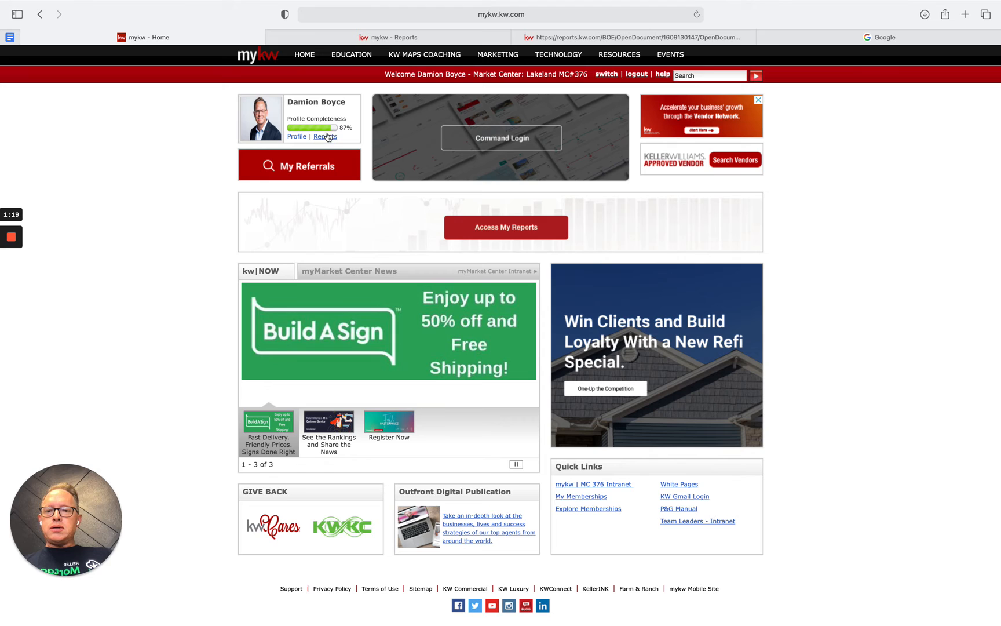
mouse_move(334, 148)
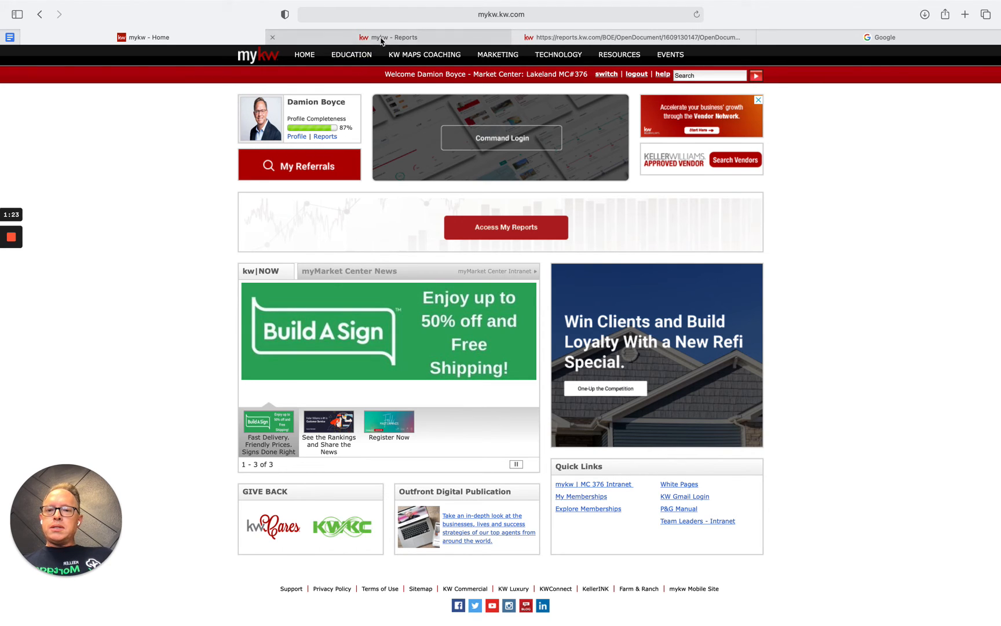
click(388, 36)
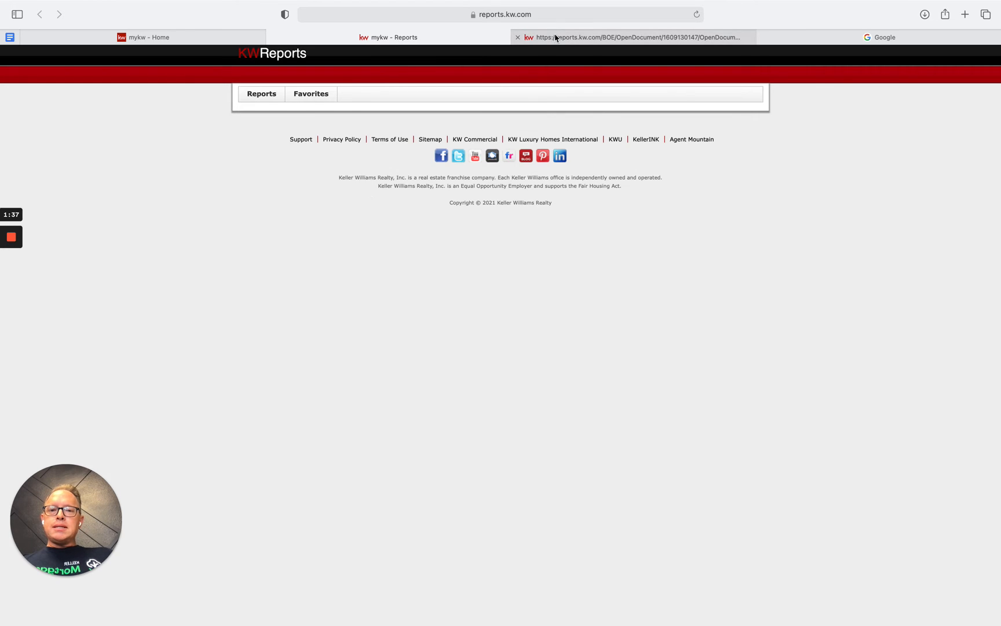
- Bring up the agent's Multi-Year Trends subreport for August 2021
click(632, 37)
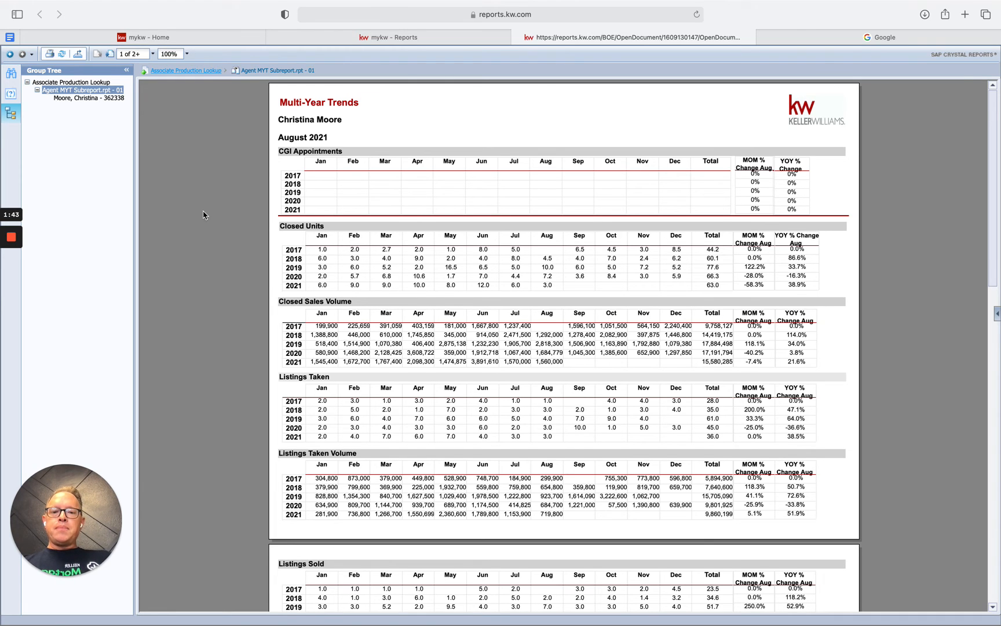
mouse_move(558, 290)
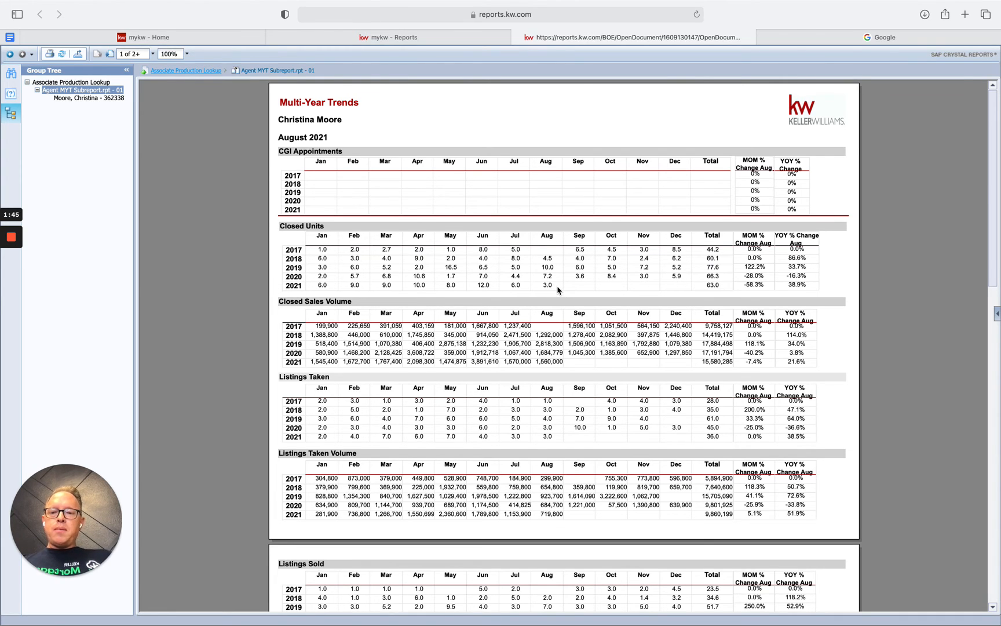
- Scroll the Multi-Year Trends report to focus on the yearly closed-units figures
scroll(up, 3)
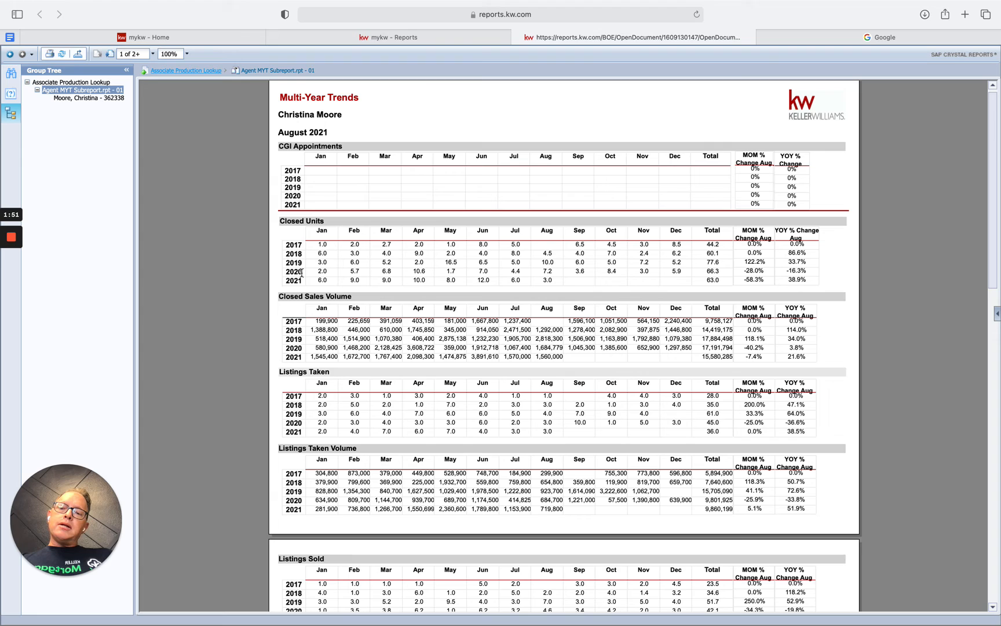
mouse_move(304, 274)
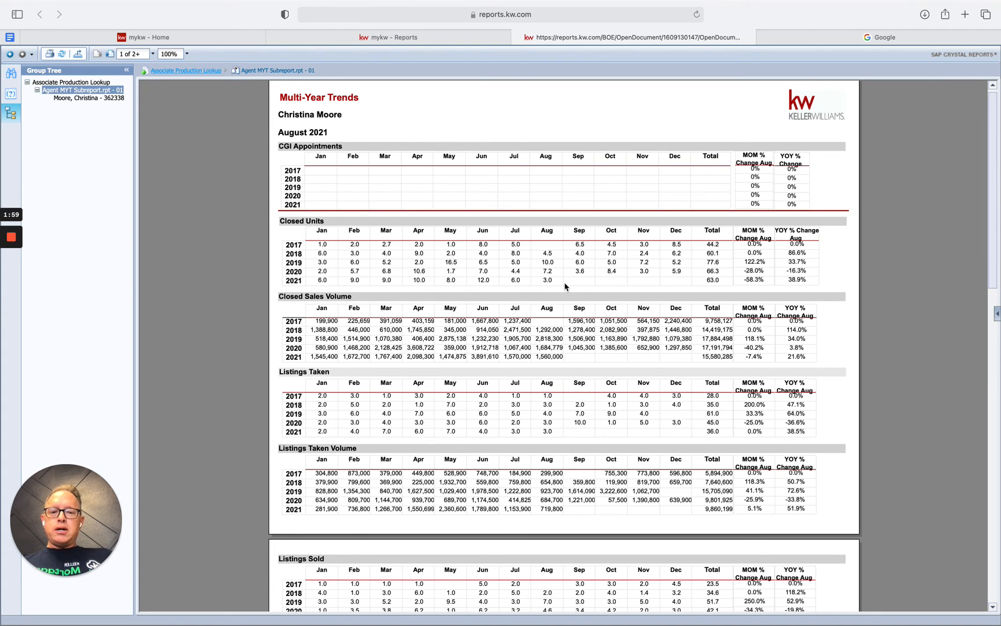
mouse_move(813, 294)
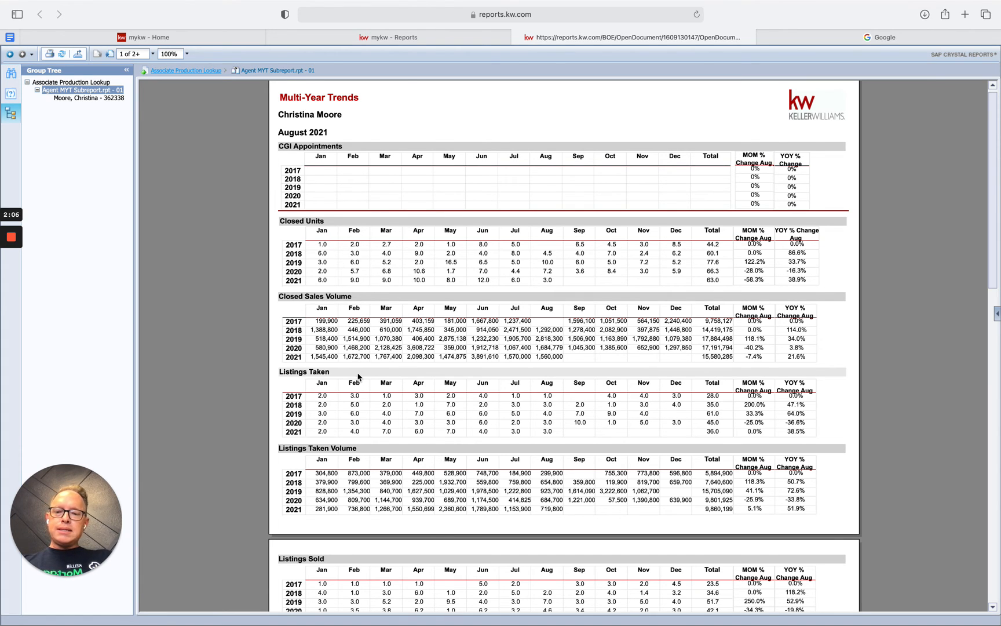
scroll(up, 3)
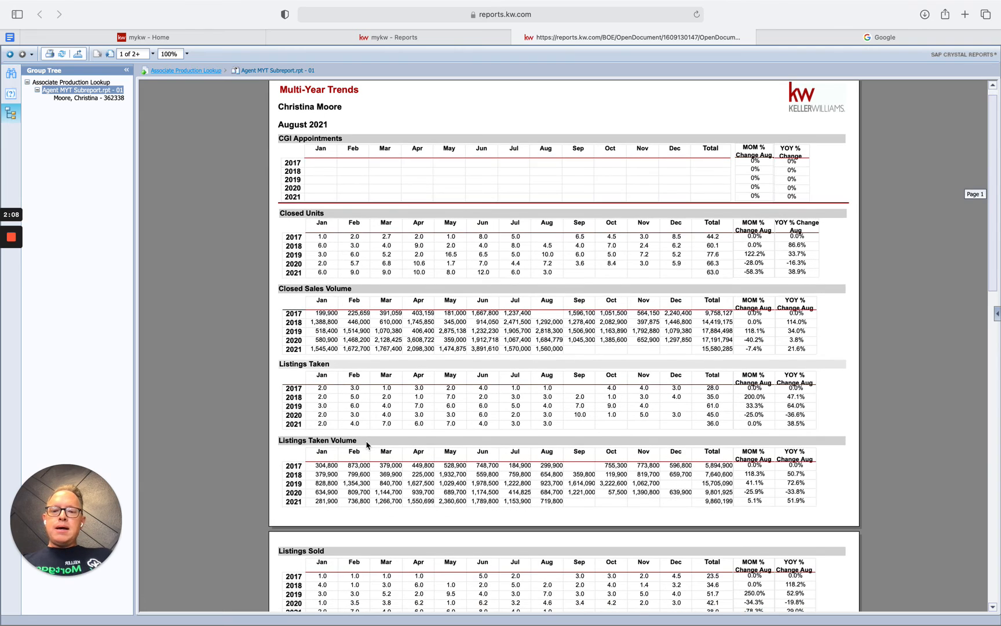
mouse_move(406, 437)
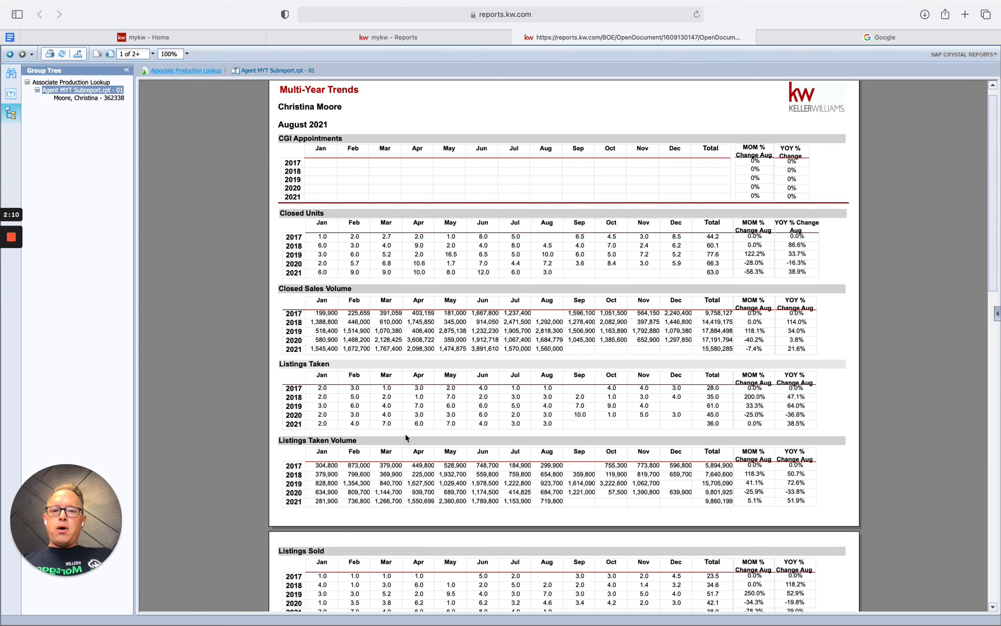
mouse_move(277, 226)
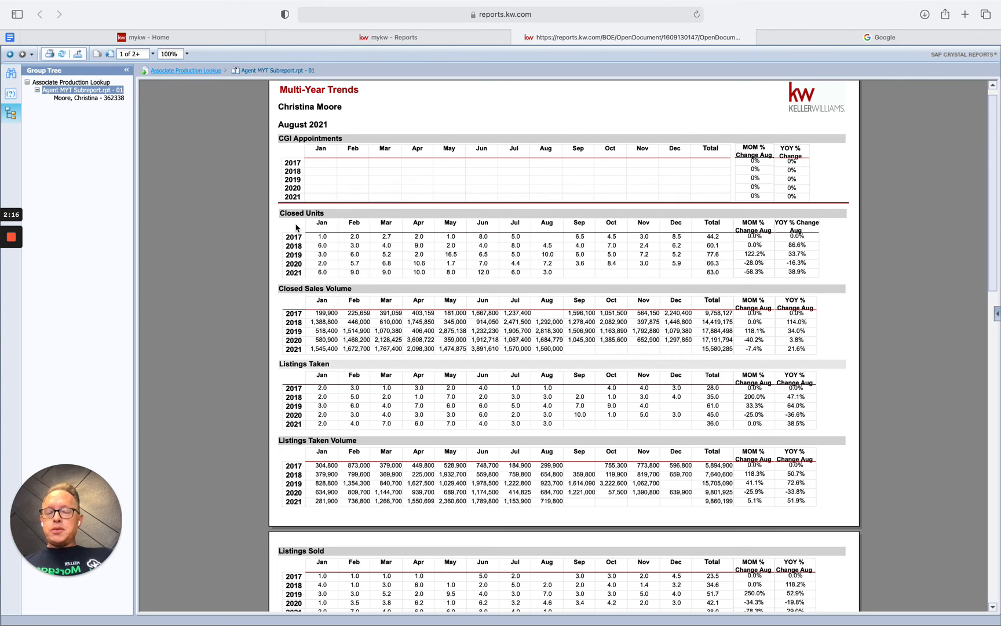
mouse_move(253, 343)
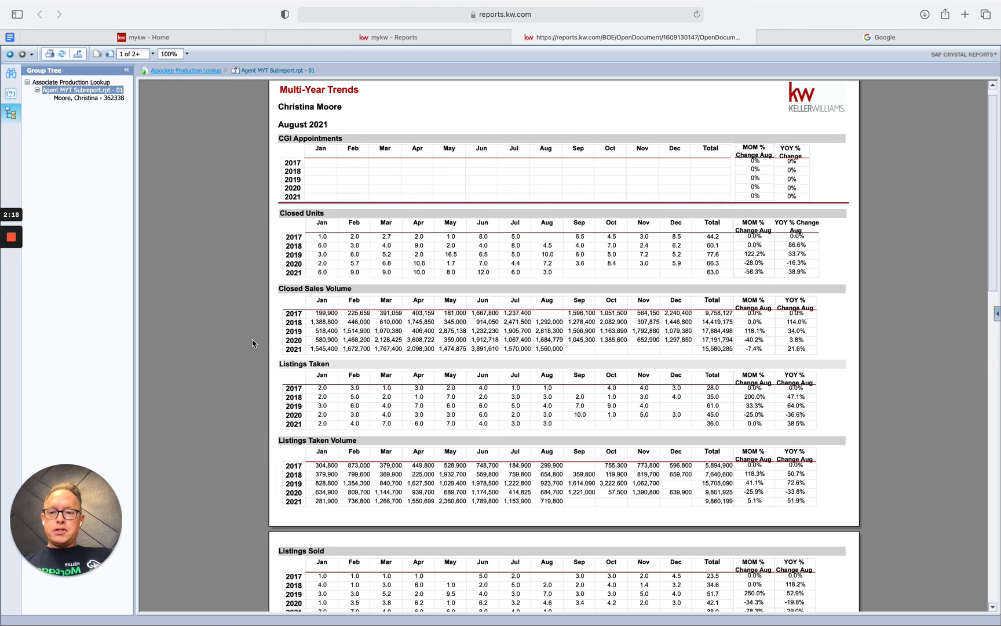
mouse_move(242, 282)
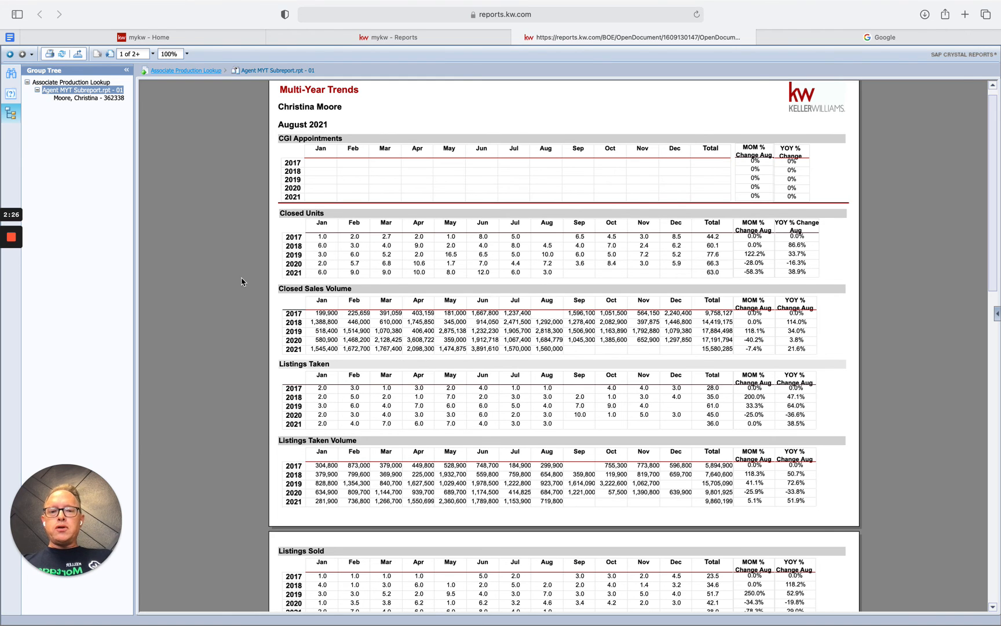
mouse_move(276, 265)
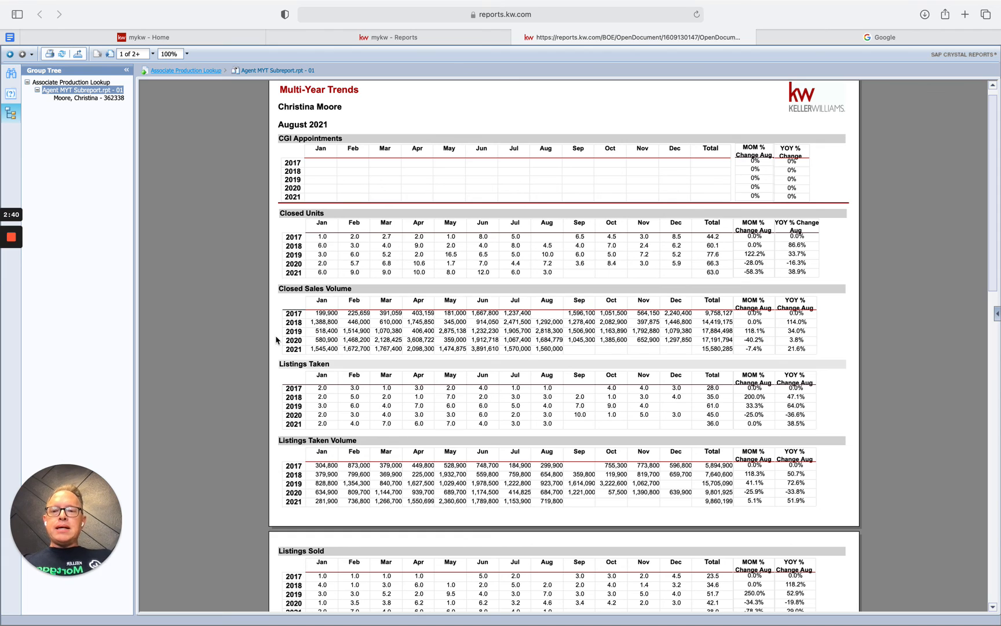
mouse_move(285, 258)
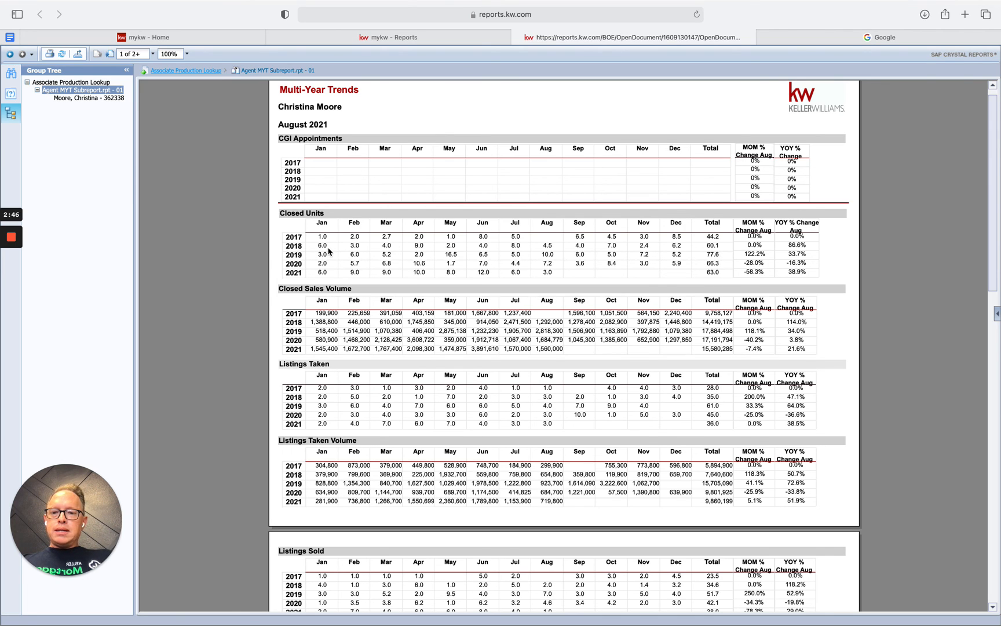
mouse_move(588, 278)
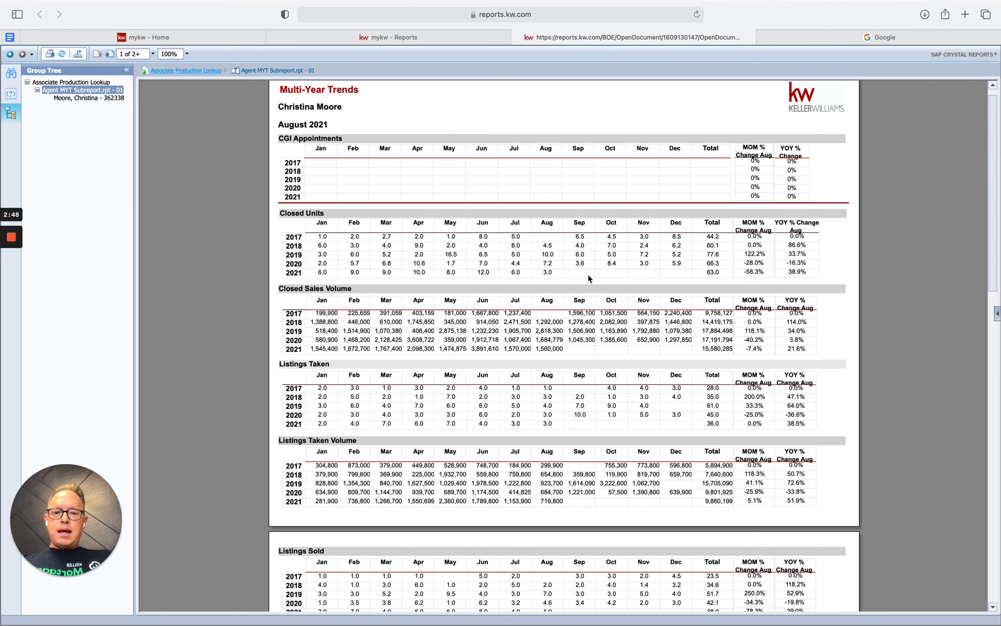
mouse_move(189, 197)
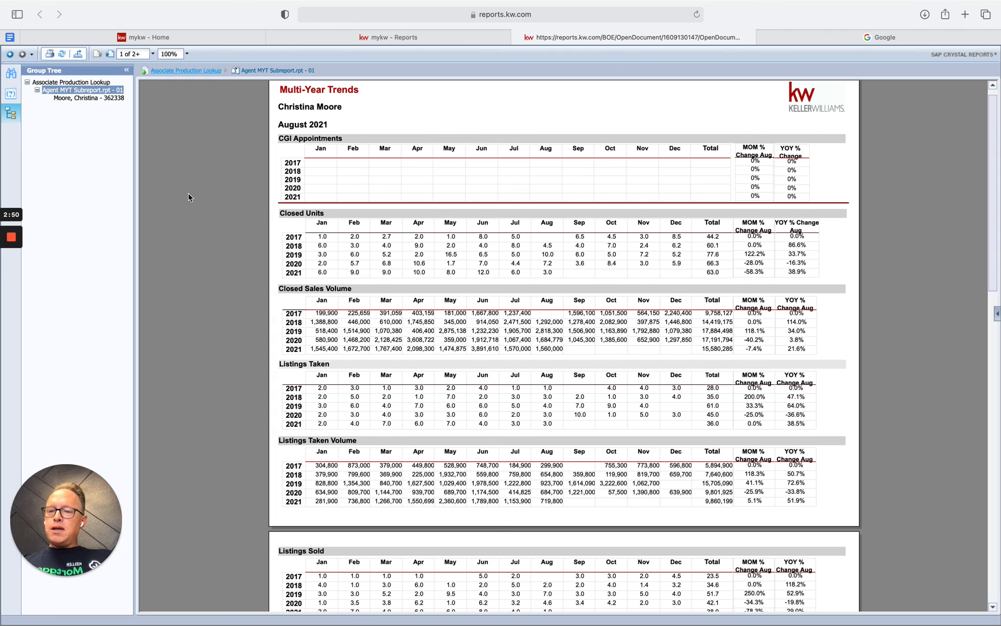